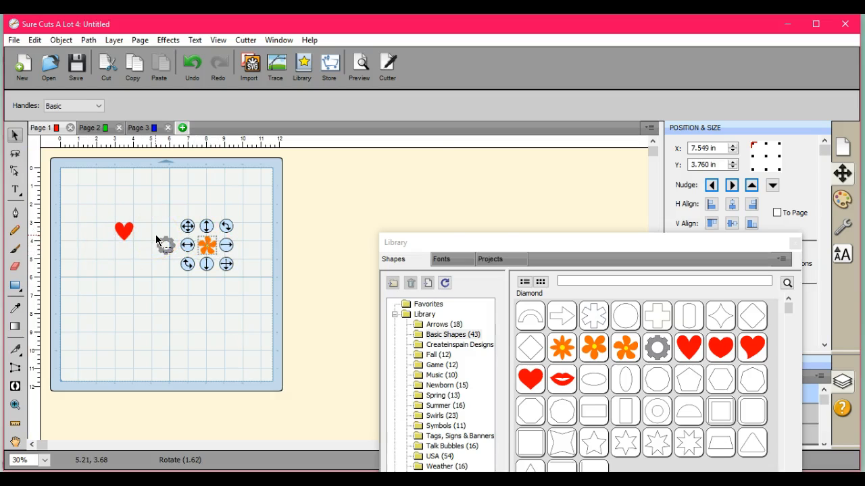
# - Drag the Library panel down to reveal the Position & Size and Layers panels
pyautogui.moveTo(588, 243); pyautogui.dragTo(476, 359)
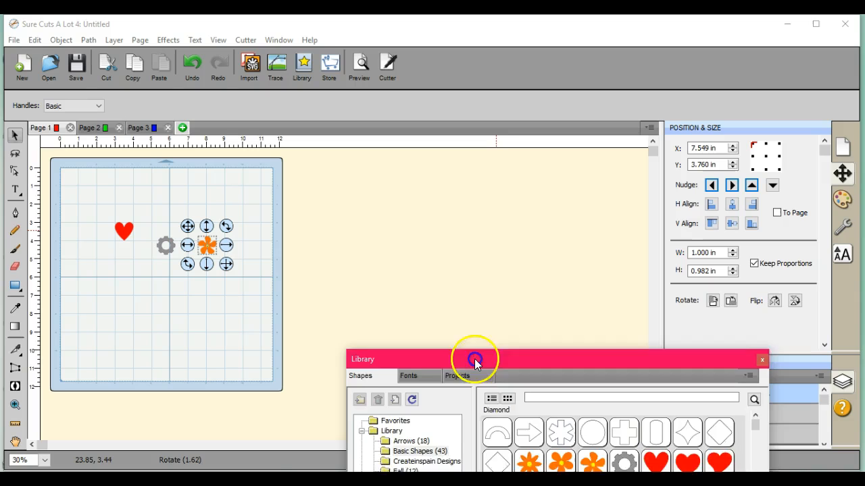
pyautogui.moveTo(475, 359); pyautogui.dragTo(403, 421)
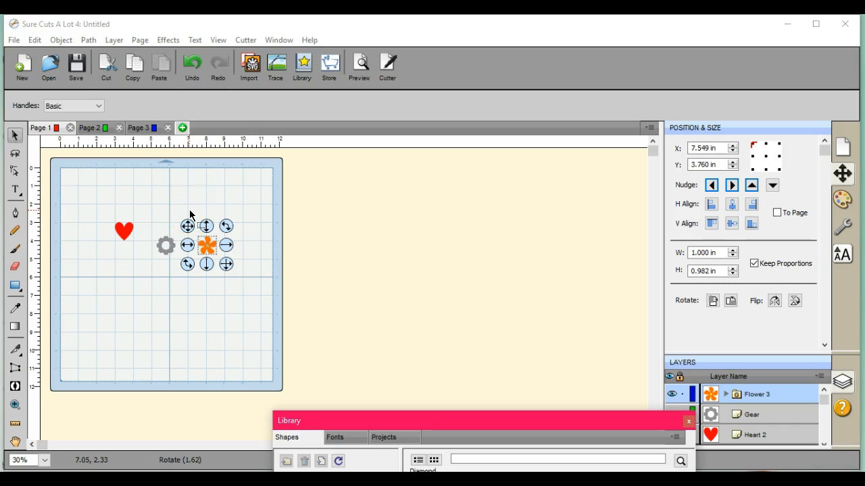
pyautogui.moveTo(22, 213)
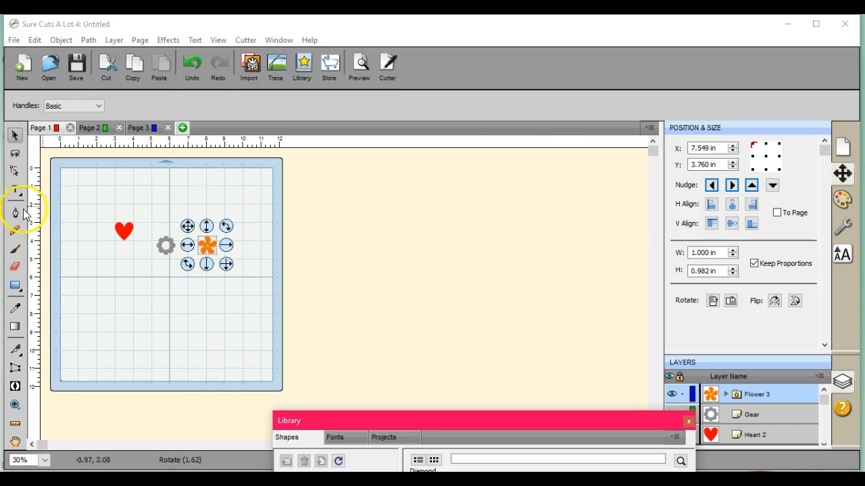
# - Send the Flower 3 layer to Page 2 and the Gear layer to Page 3, then check the pages
pyautogui.click(818, 384)
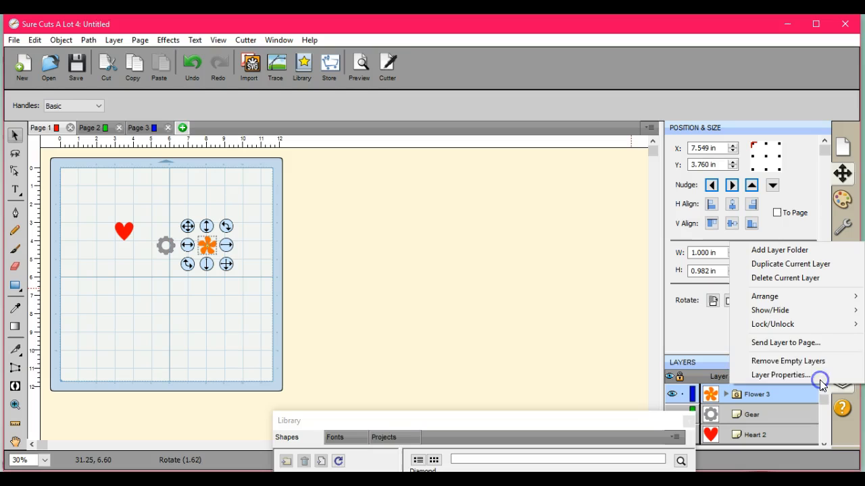
pyautogui.click(767, 344)
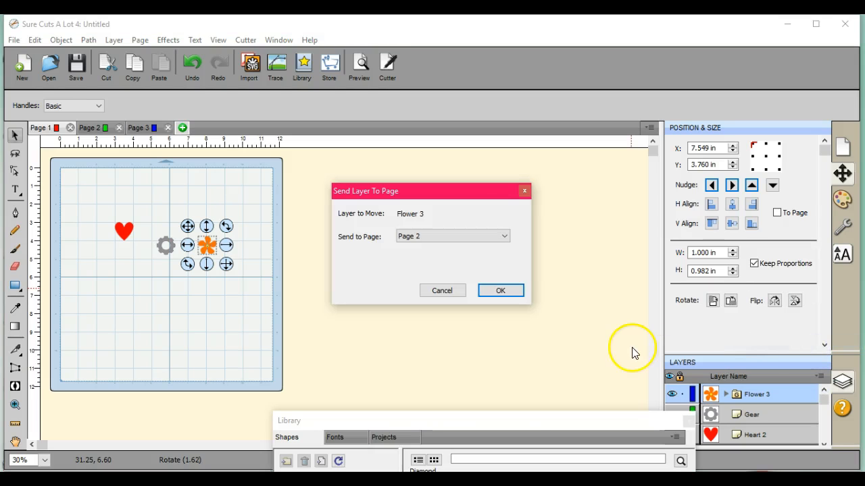
pyautogui.click(500, 290)
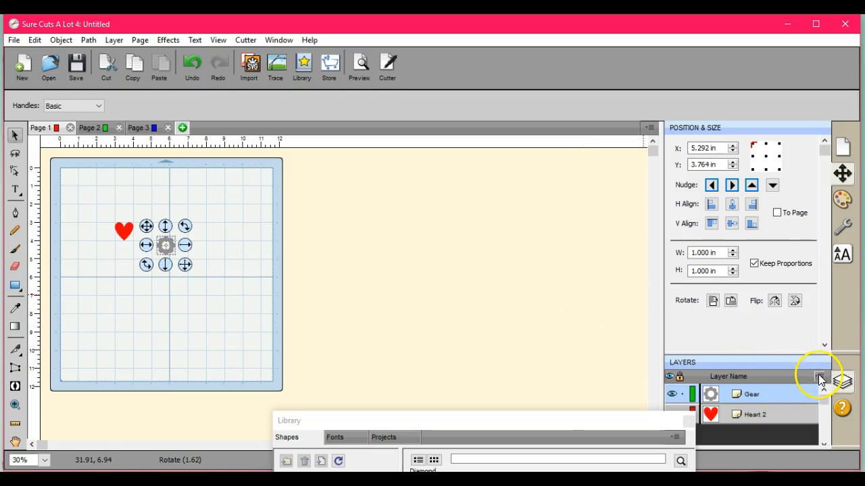
pyautogui.click(813, 376)
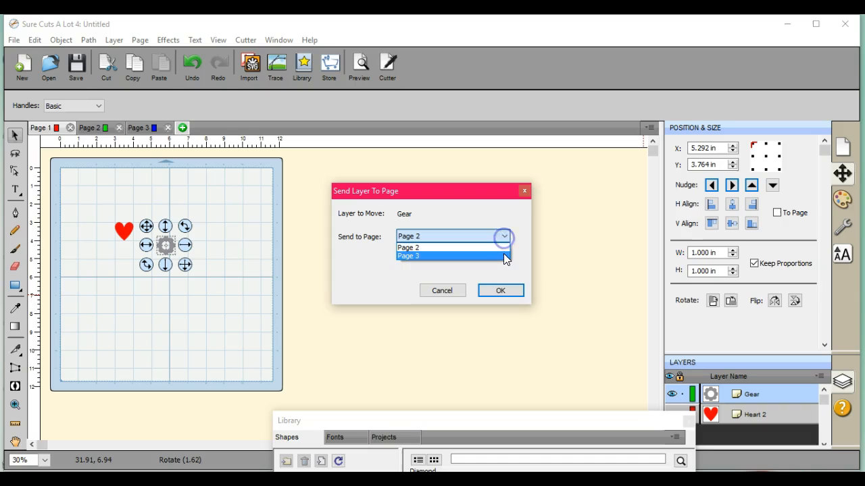
pyautogui.click(500, 291)
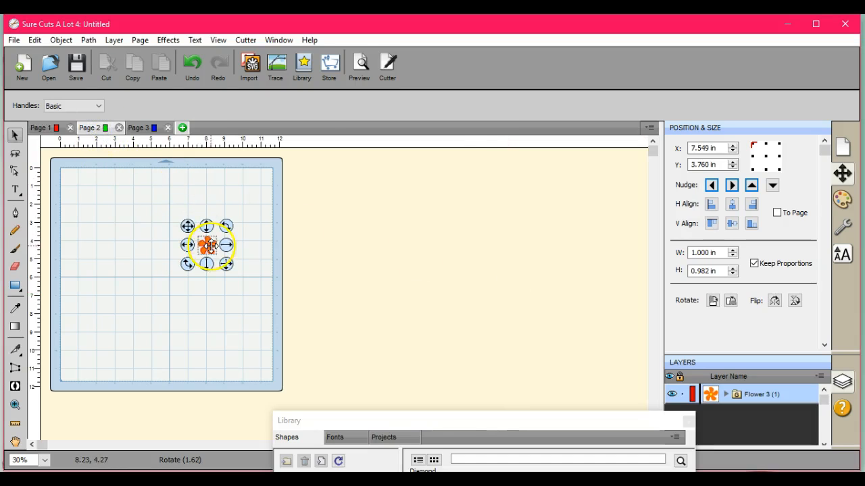
pyautogui.click(143, 127)
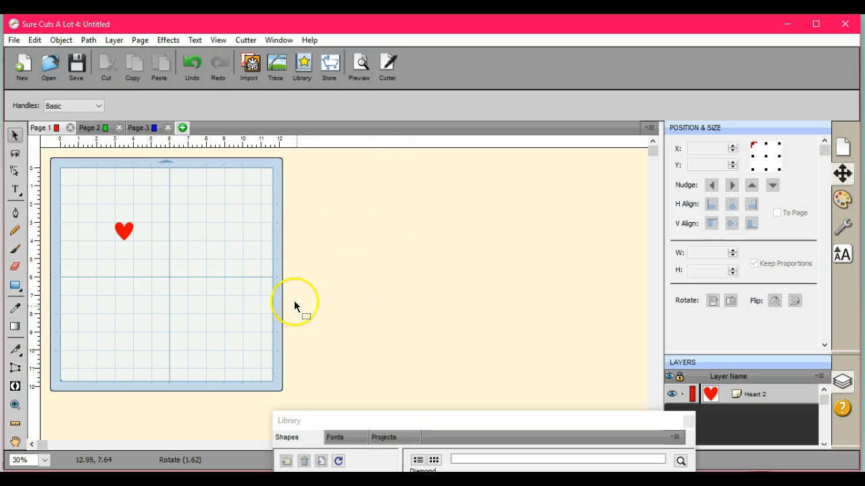
pyautogui.moveTo(358, 308)
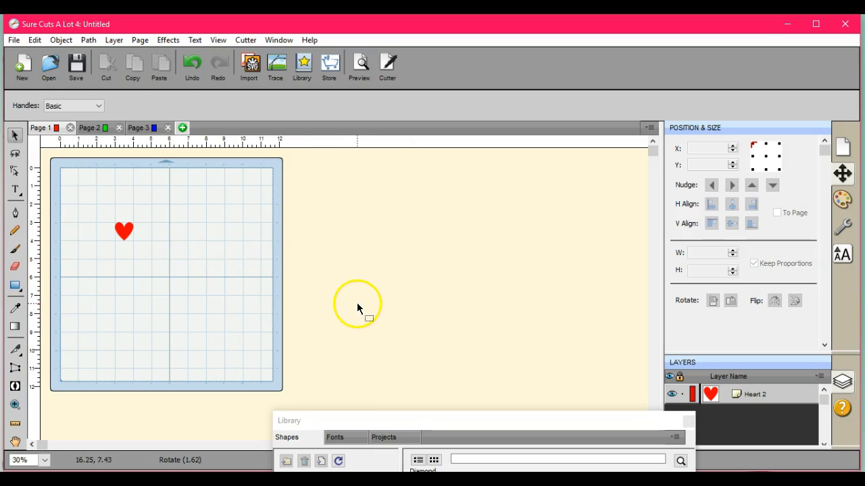
pyautogui.moveTo(338, 299)
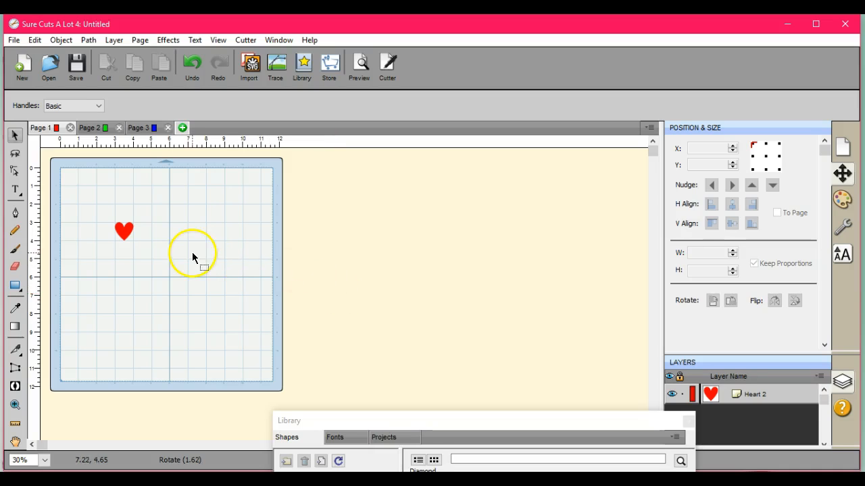
# - Select the heart to show its 1.000 by 0.991 inch size in Position & Size
pyautogui.click(124, 232)
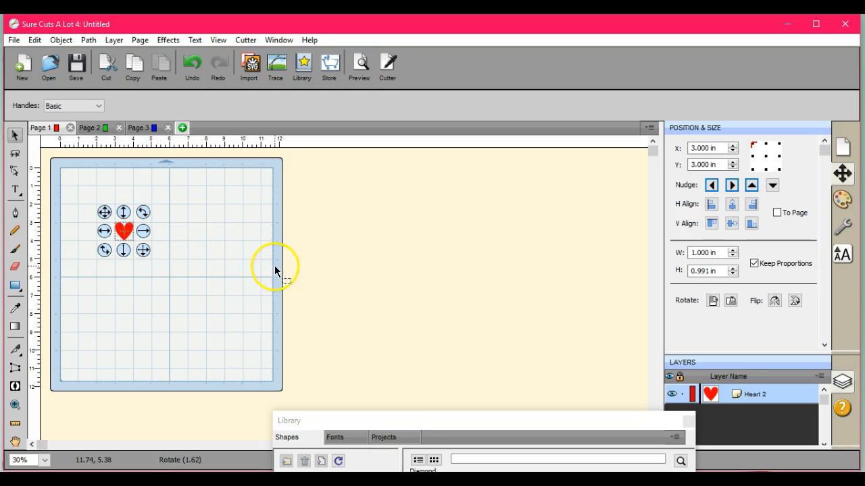
pyautogui.moveTo(229, 222)
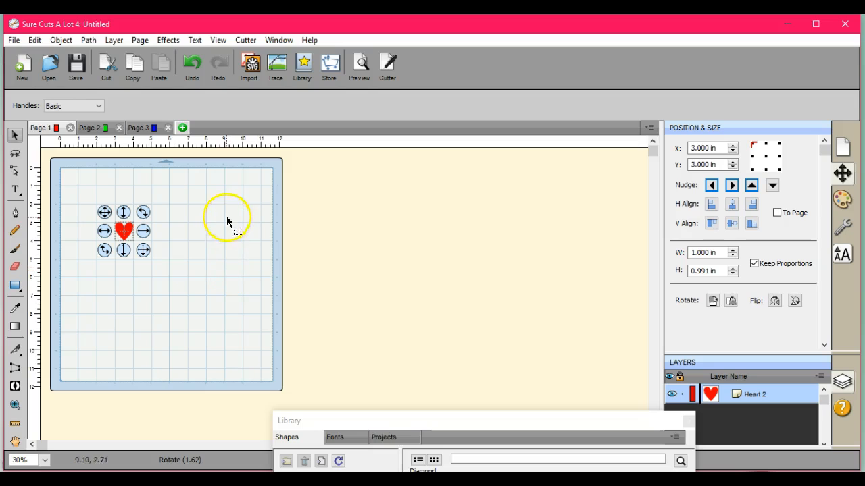
pyautogui.click(59, 39)
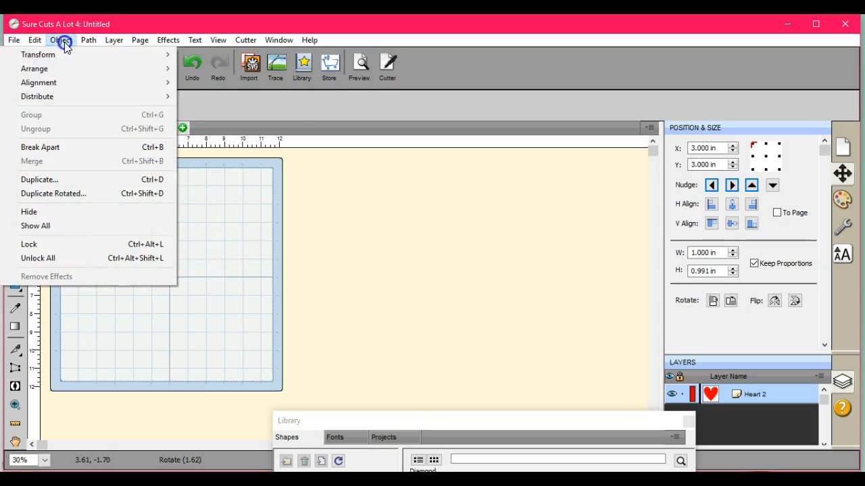
pyautogui.moveTo(38, 54)
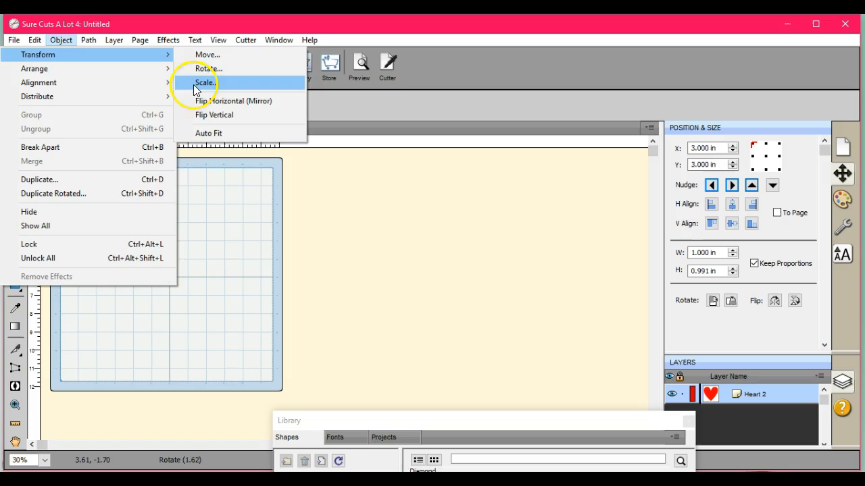
# - Bring up the Transform Scale dialog for the heart at 1.000 by 0.991 inches
pyautogui.click(204, 83)
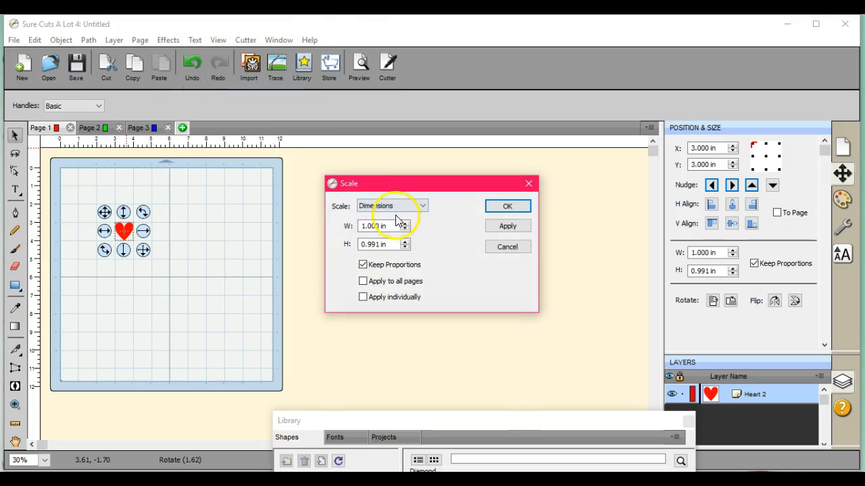
pyautogui.moveTo(408, 223)
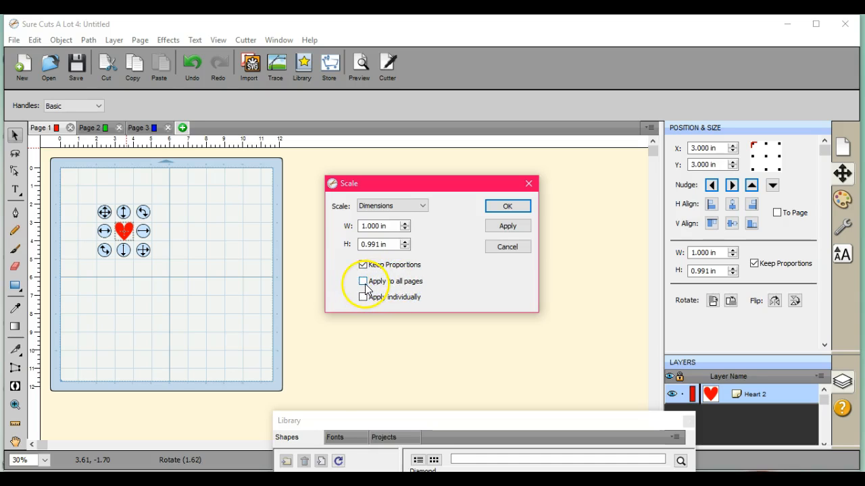
# - Scale the heart by percentage on all pages, first 200 then 500 percent, reaching 5.000 by 4.957 inches
pyautogui.click(362, 281)
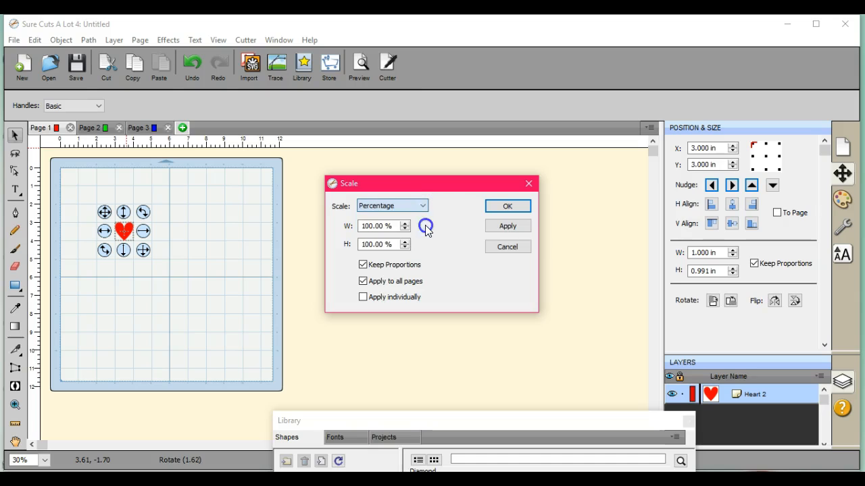
pyautogui.click(406, 223)
pyautogui.write('200.000')
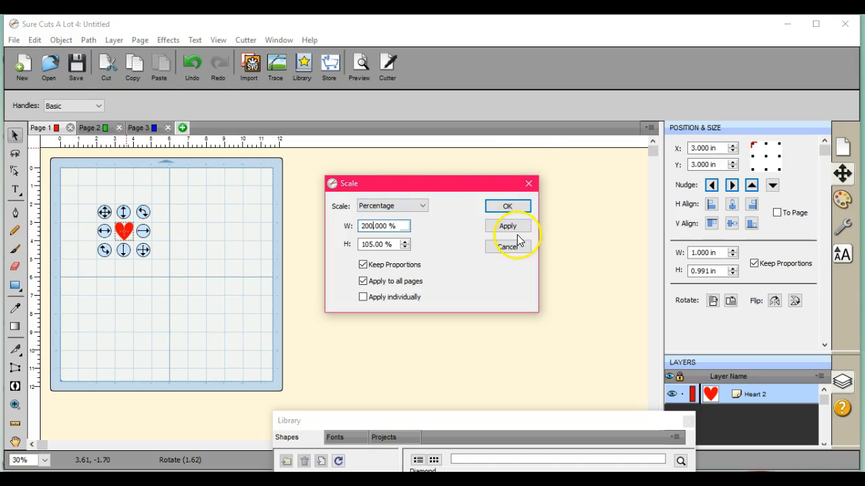
pyautogui.click(508, 226)
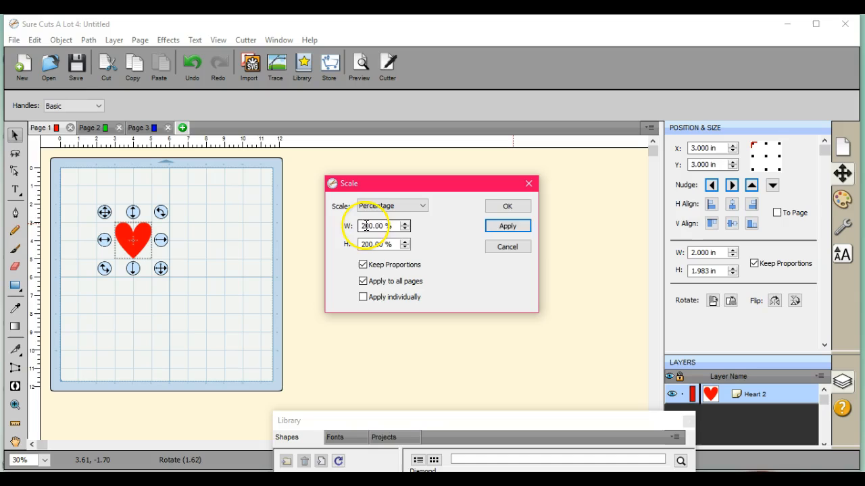
pyautogui.click(361, 225)
pyautogui.write('500.000')
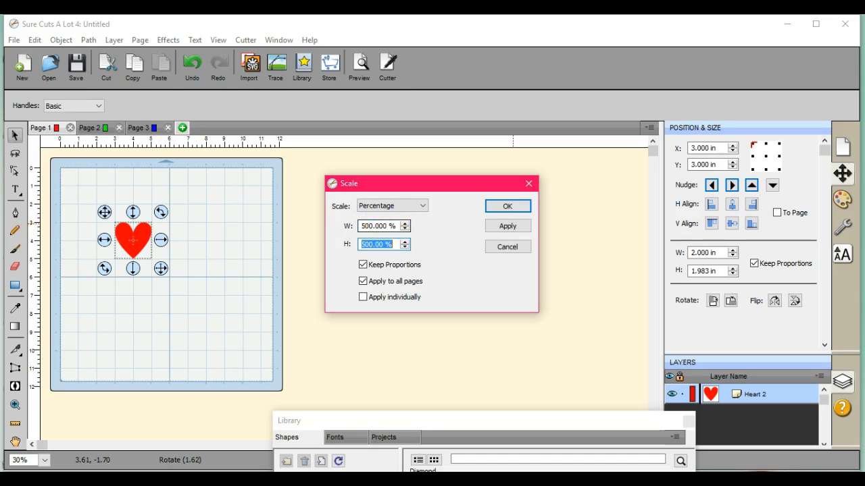
pyautogui.click(508, 225)
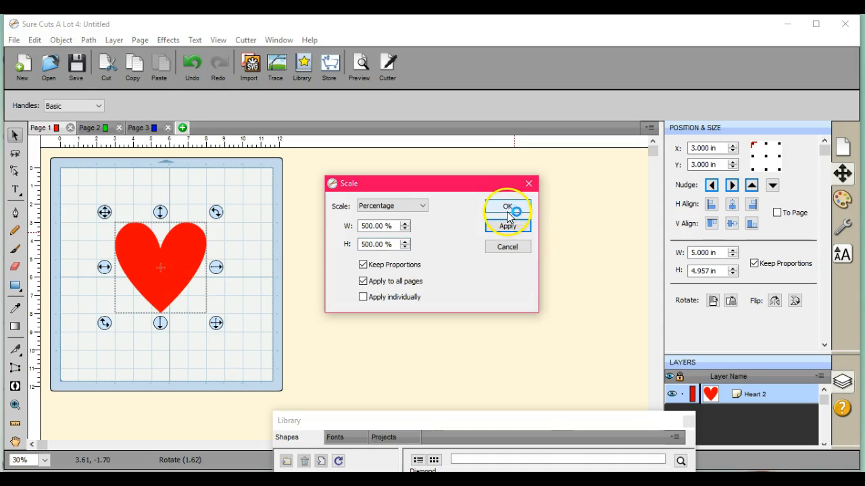
pyautogui.click(504, 205)
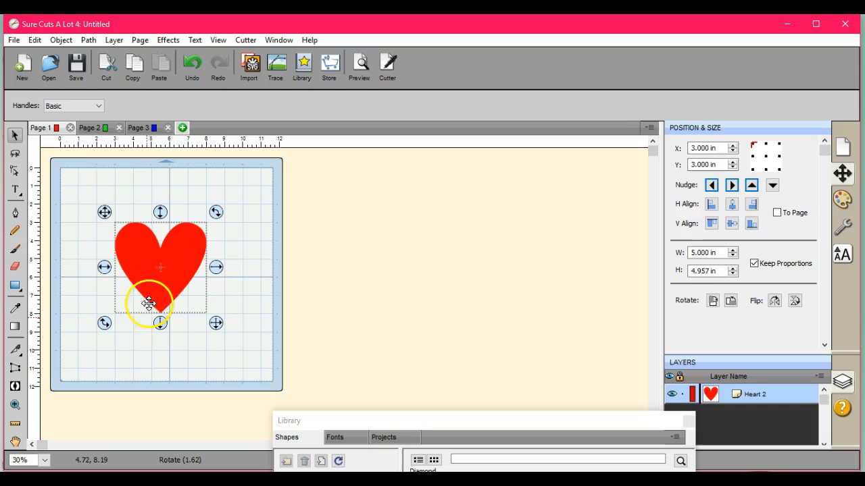
pyautogui.click(89, 127)
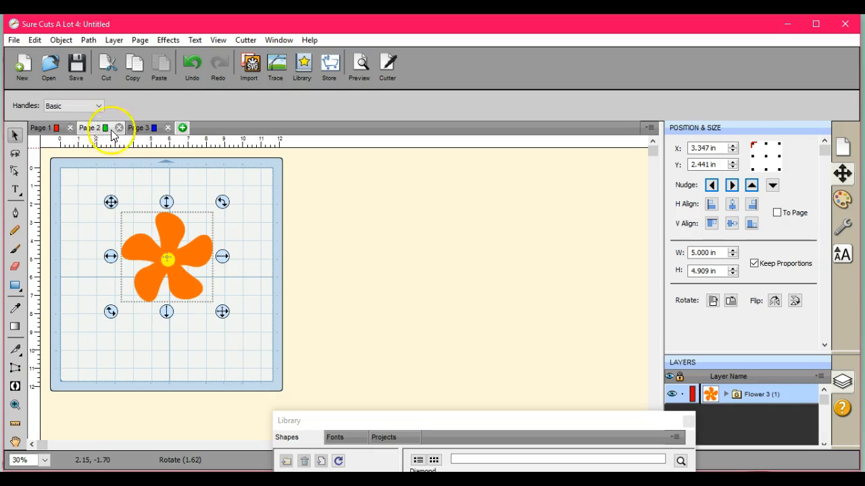
pyautogui.click(137, 127)
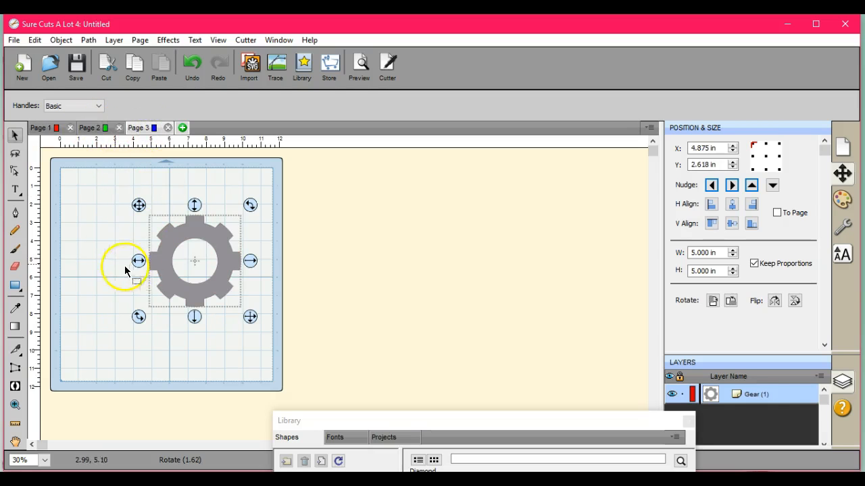
pyautogui.moveTo(195, 318)
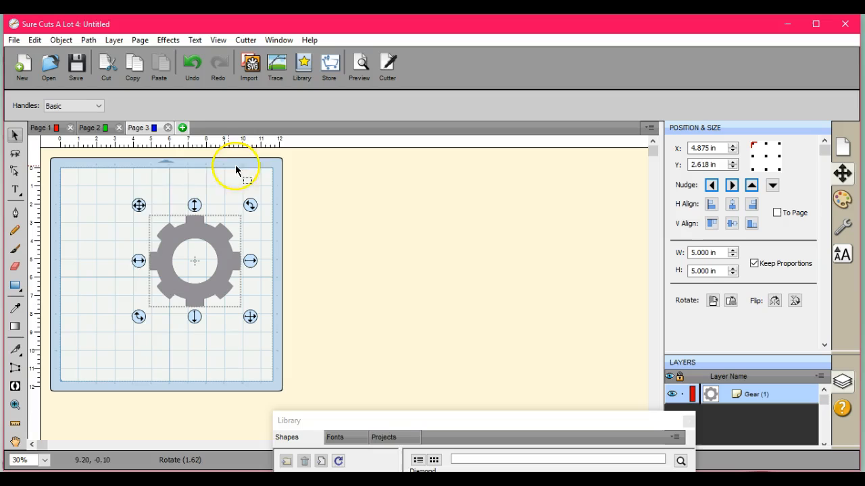
pyautogui.moveTo(308, 291)
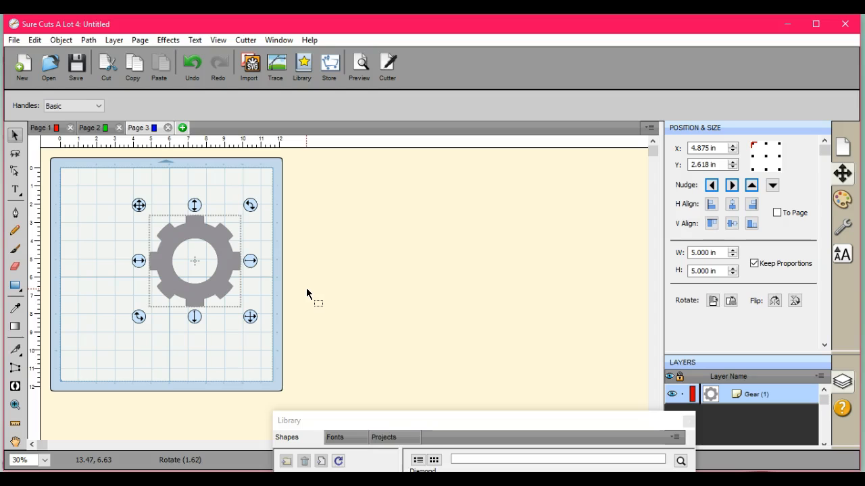
pyautogui.moveTo(556, 225)
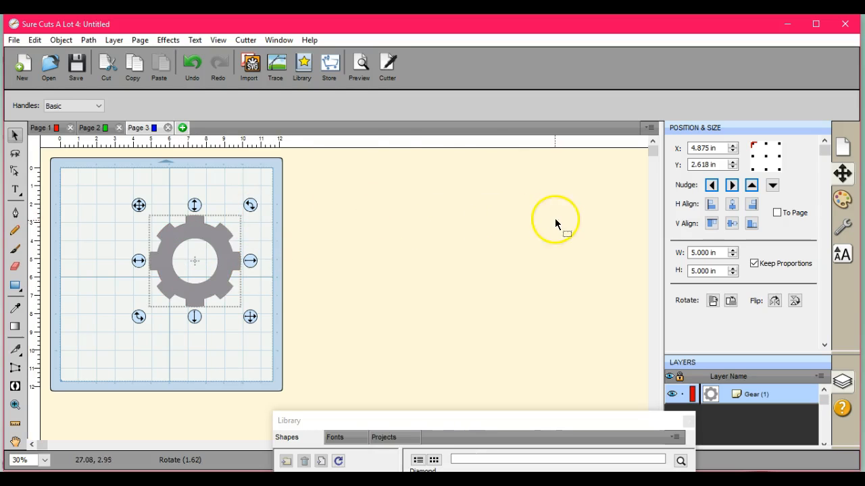
pyautogui.moveTo(313, 240)
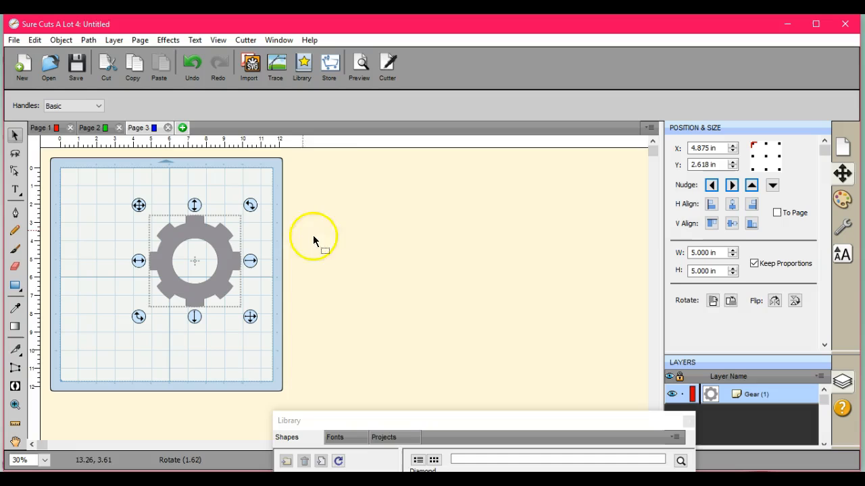
pyautogui.moveTo(440, 292)
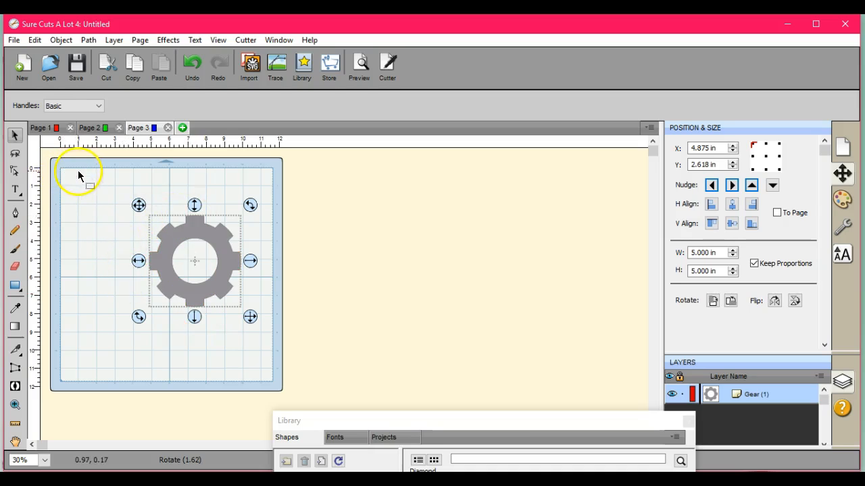
pyautogui.moveTo(79, 183)
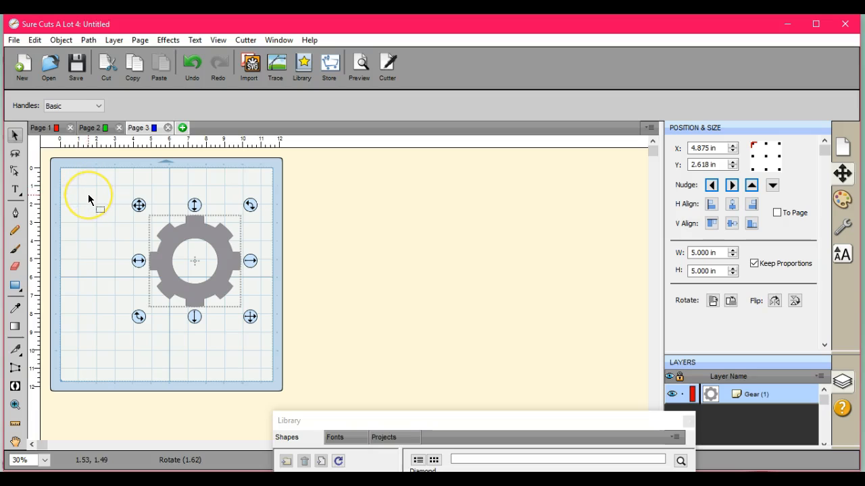
pyautogui.moveTo(138, 205)
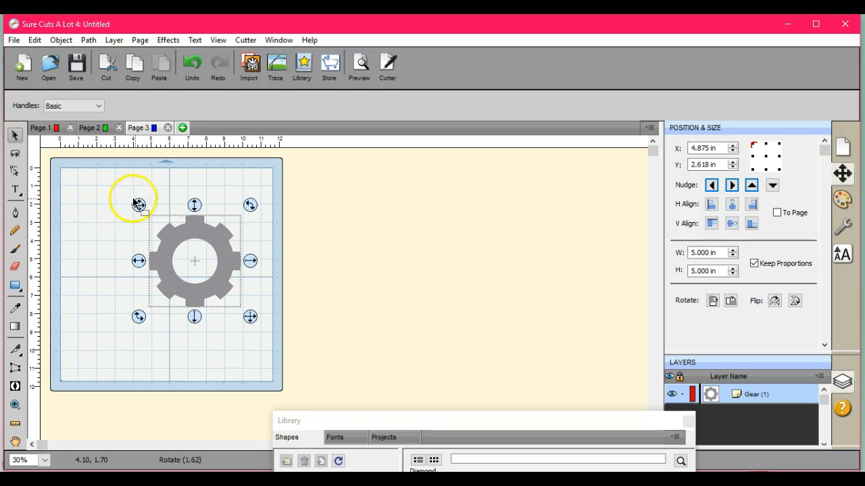
pyautogui.moveTo(150, 216)
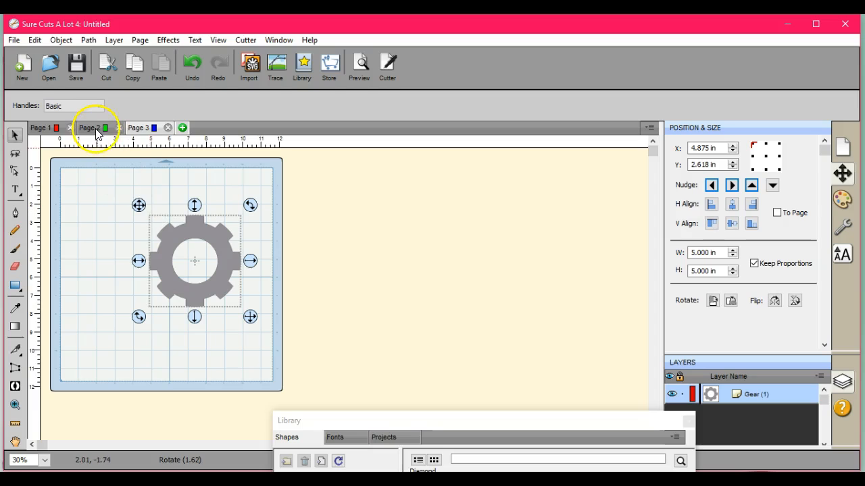
# - Switch through Page 2 back to Page 1 showing the 5.000 by 4.957 inch heart
pyautogui.click(40, 127)
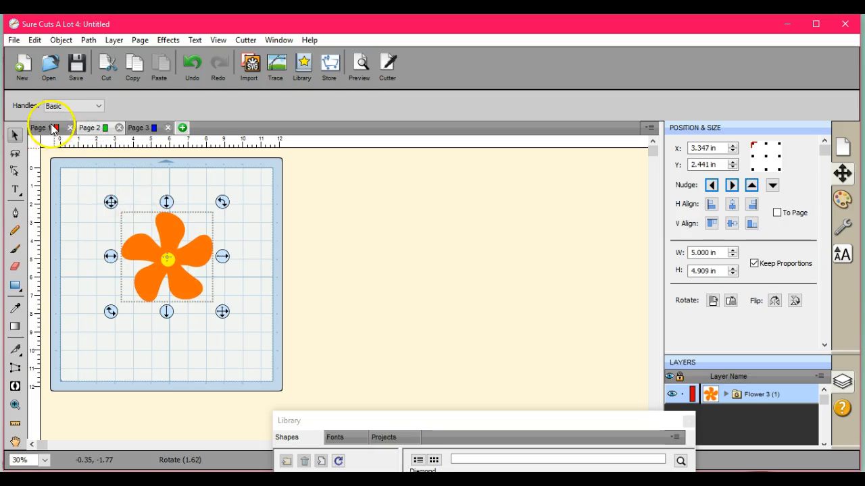
pyautogui.click(40, 127)
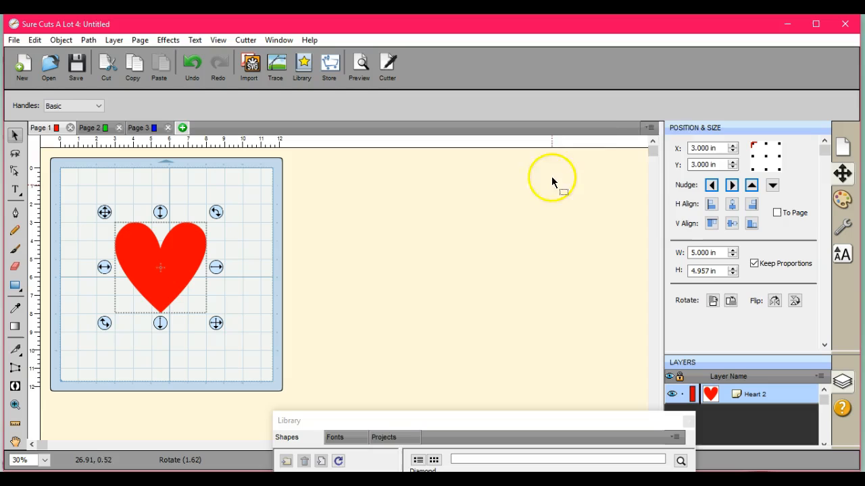
pyautogui.moveTo(656, 217)
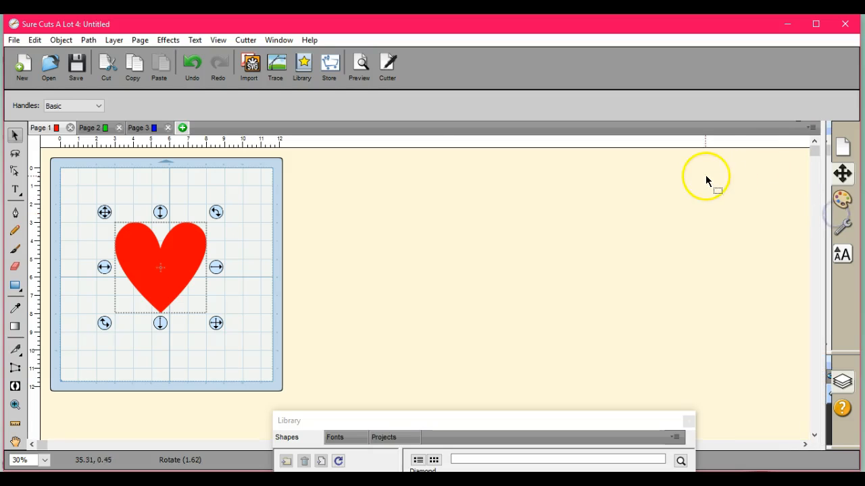
pyautogui.moveTo(819, 219)
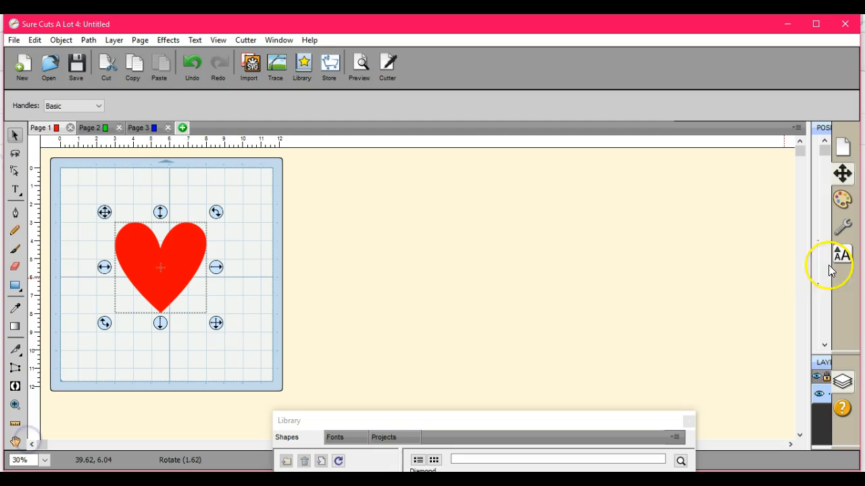
# - Unlock Keep Proportions and step the heart down to 3.000 in wide by 2.960 in high
pyautogui.click(843, 173)
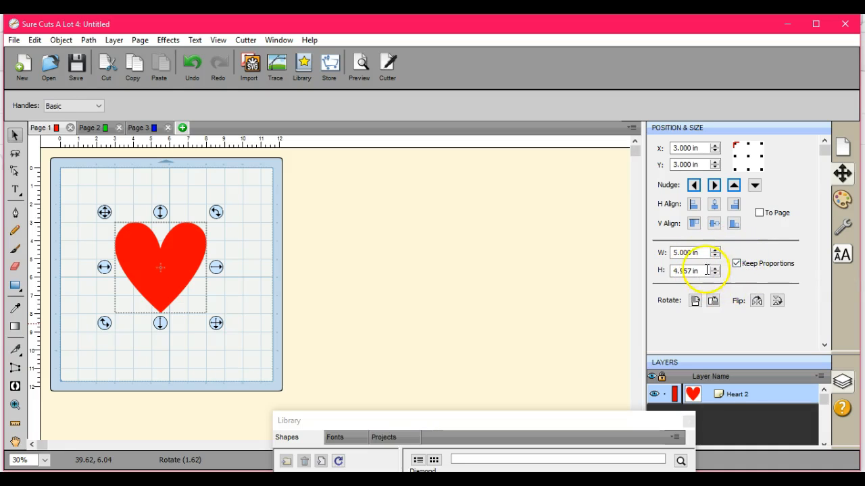
pyautogui.click(735, 264)
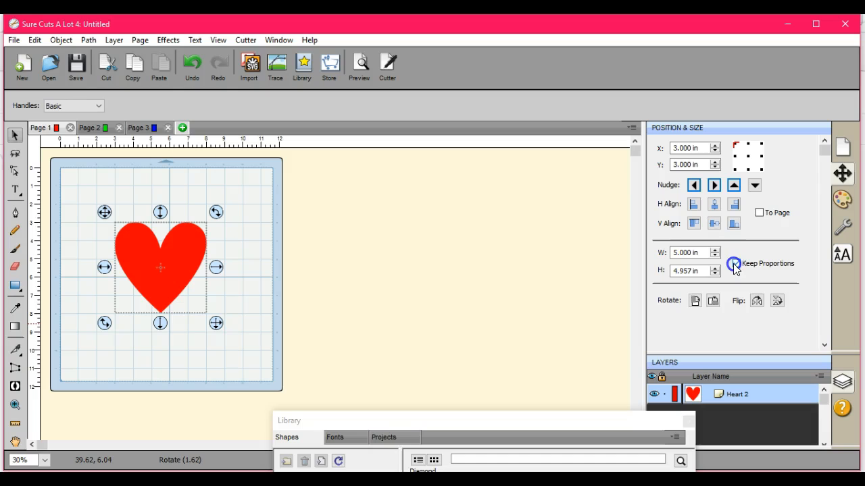
pyautogui.click(734, 264)
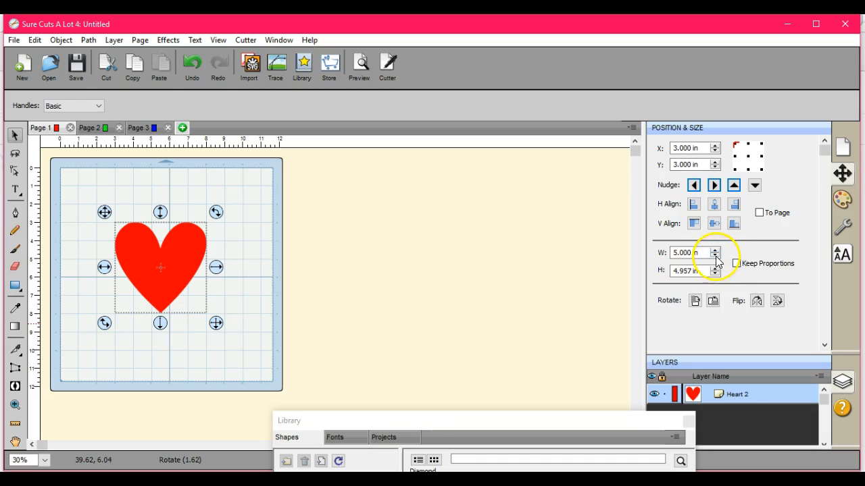
pyautogui.moveTo(681, 254)
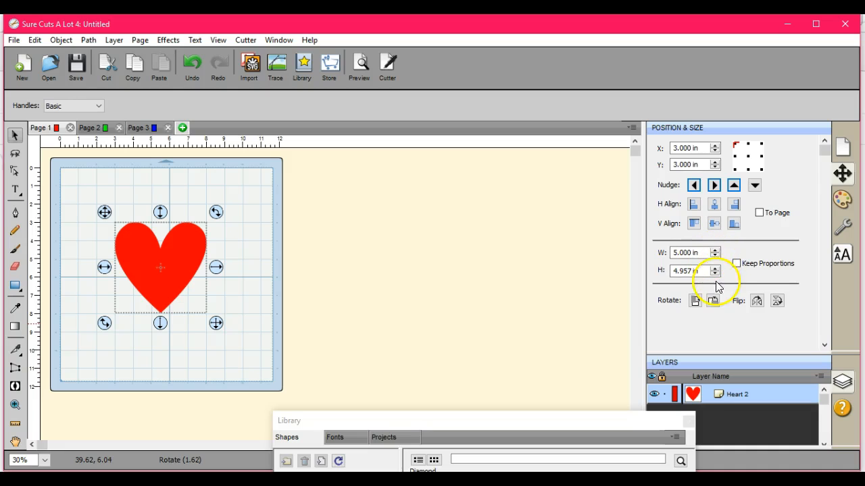
pyautogui.moveTo(785, 256)
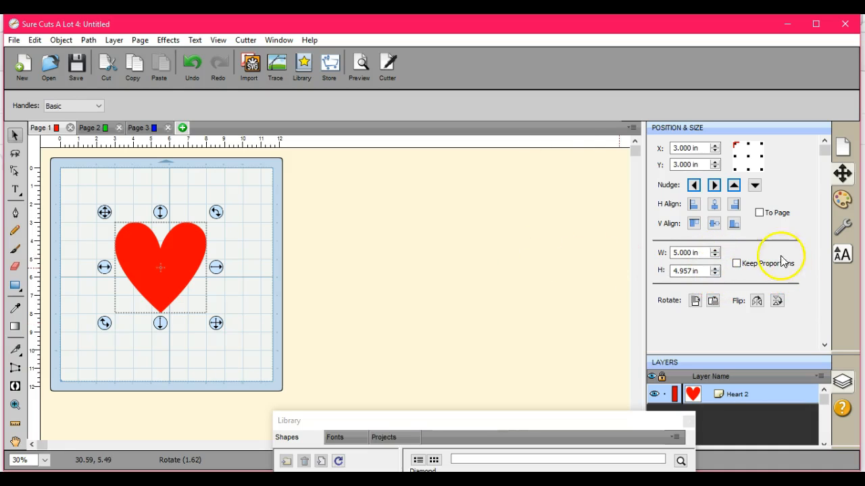
pyautogui.moveTo(719, 260)
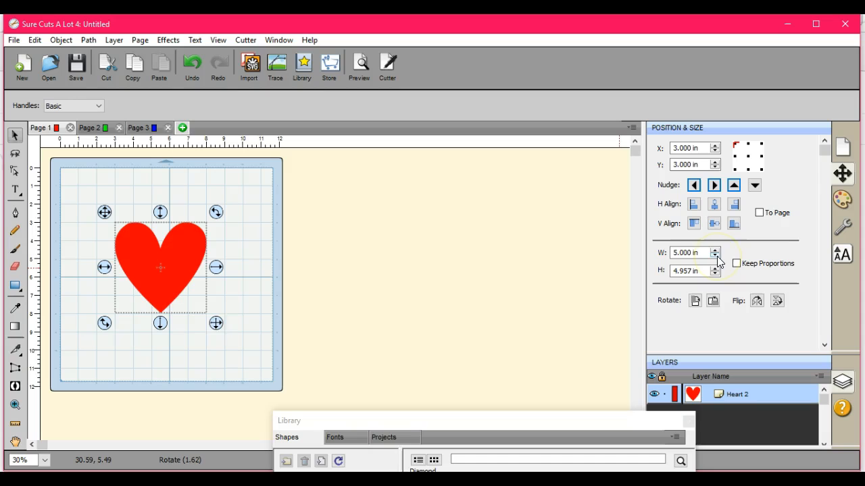
pyautogui.click(716, 256)
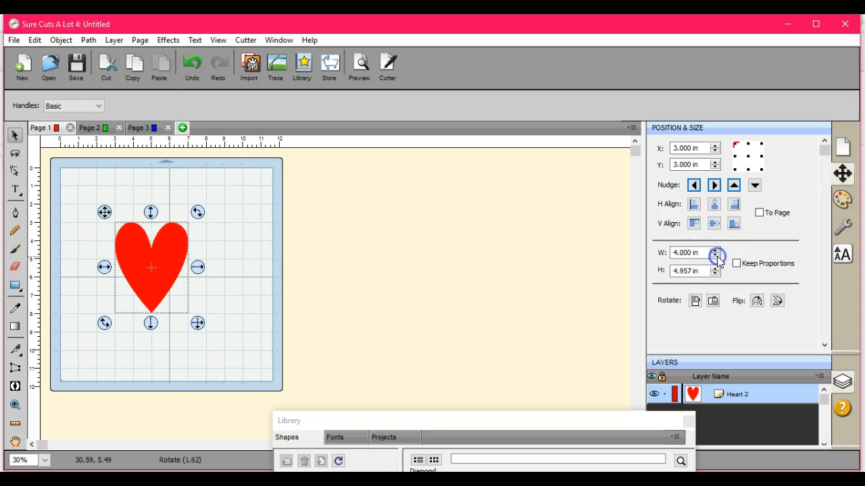
pyautogui.click(716, 256)
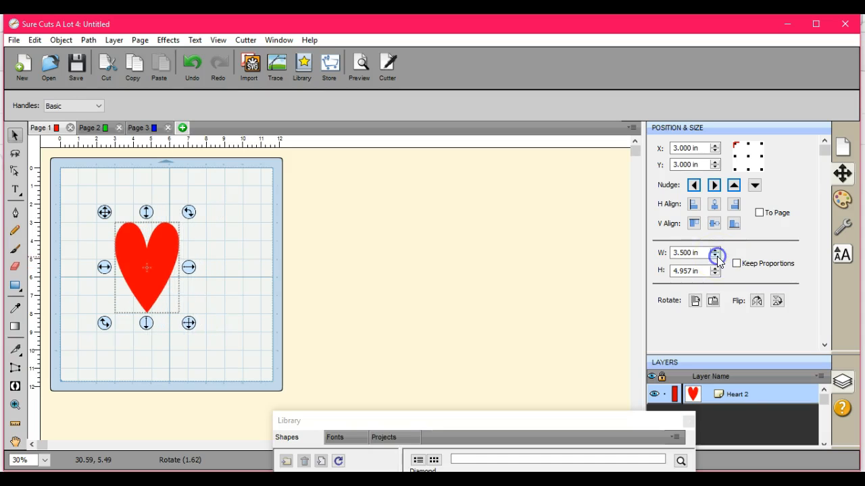
pyautogui.click(716, 254)
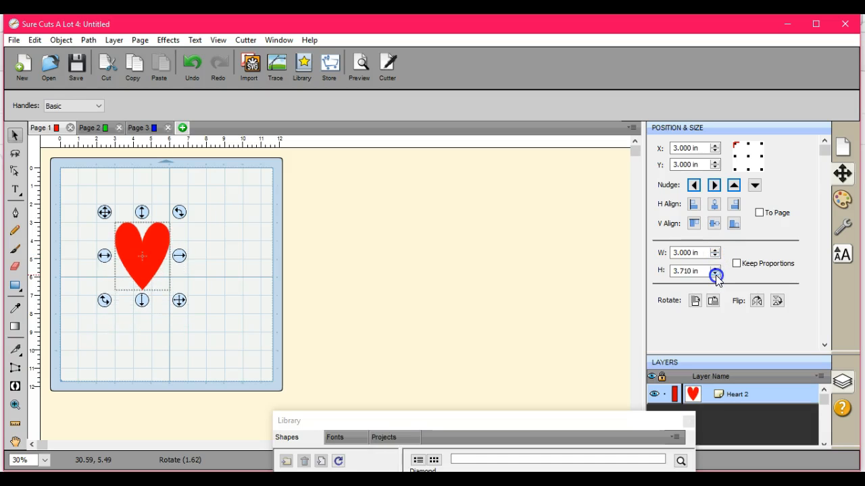
pyautogui.click(713, 274)
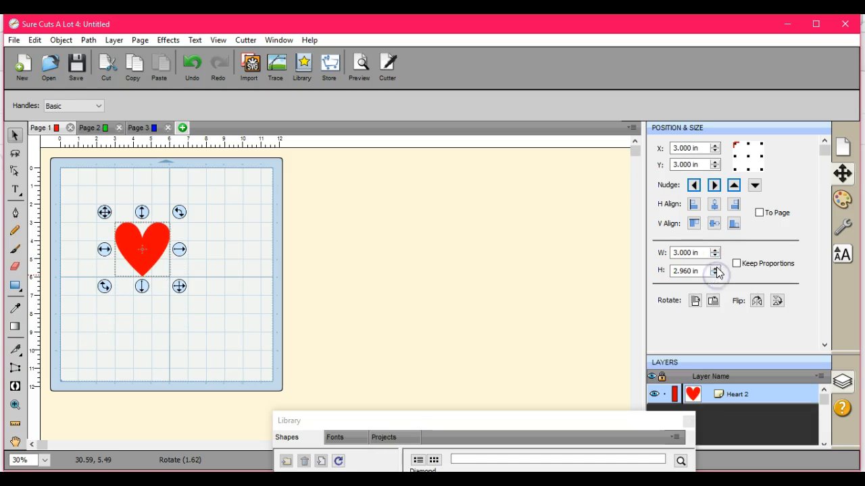
pyautogui.moveTo(616, 286)
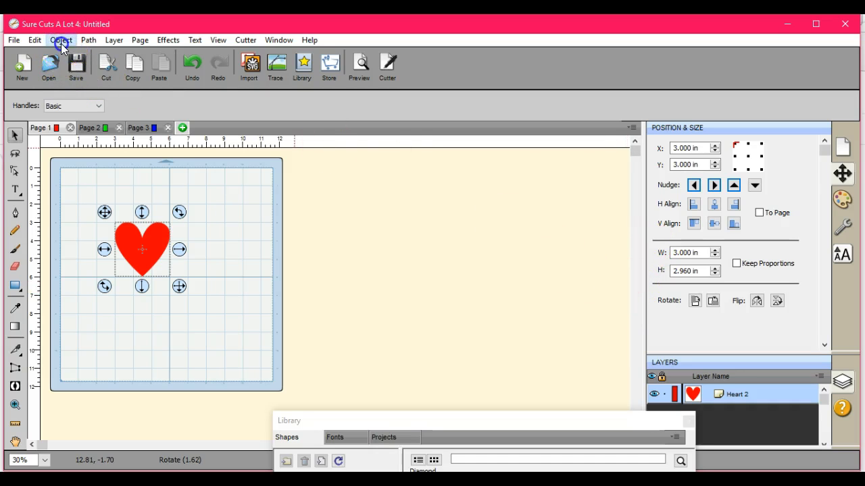
# - Reopen the Scale dialog and switch it to Dimensions, showing 3.000 by 2.960 inches
pyautogui.click(59, 41)
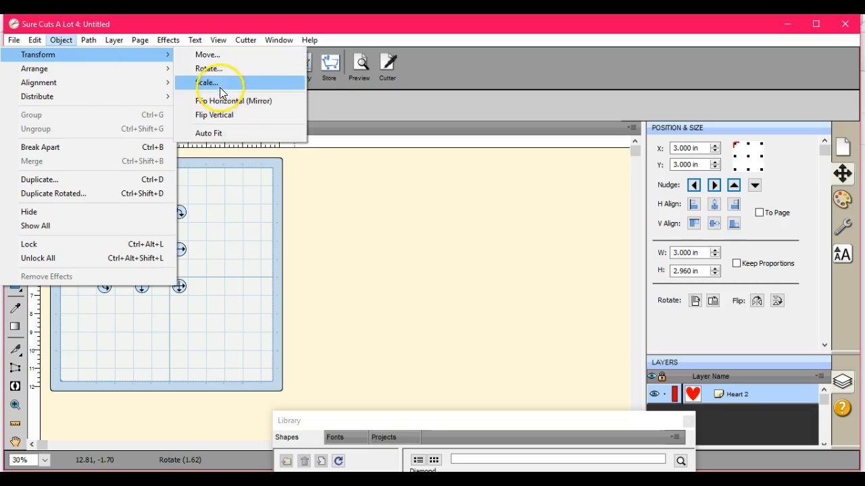
pyautogui.click(208, 82)
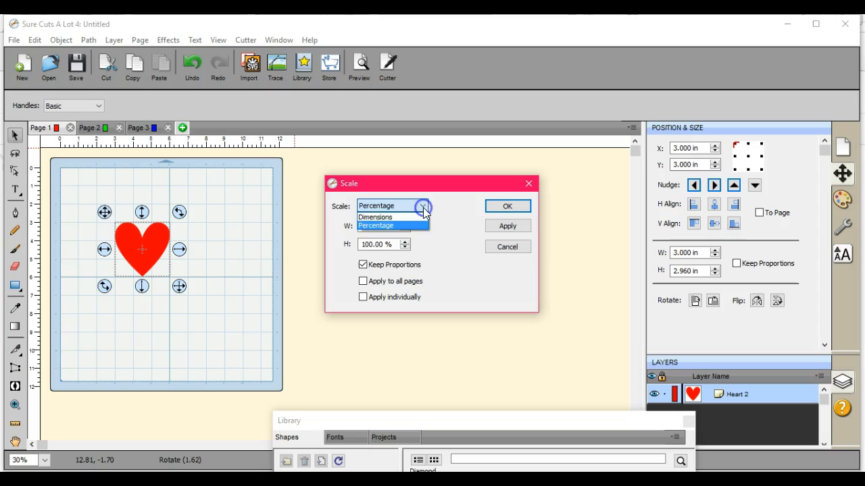
pyautogui.click(376, 216)
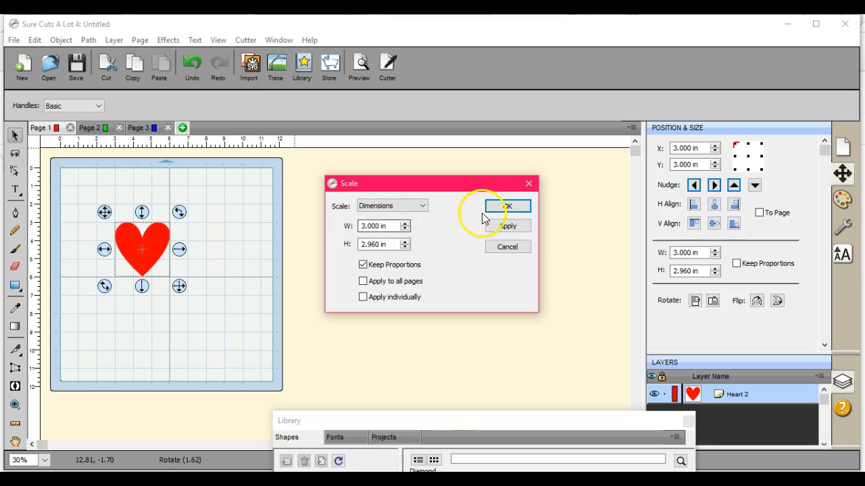
pyautogui.moveTo(528, 184)
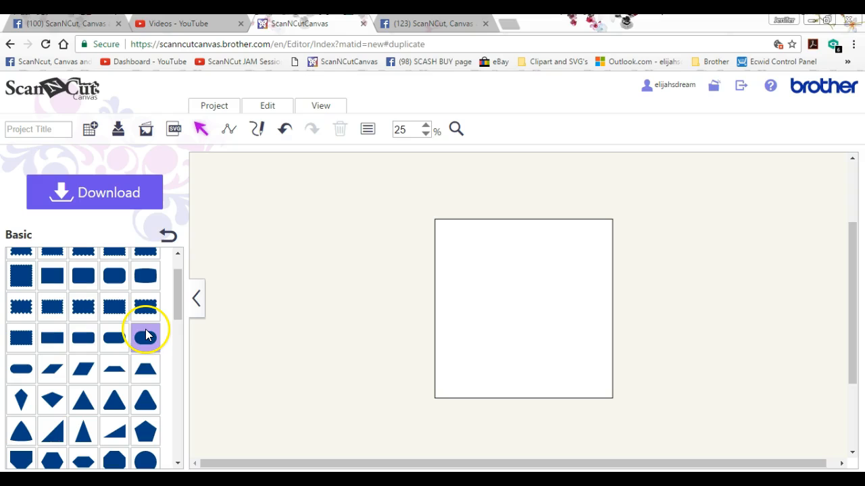
# - Place a 2.36 by 3.94 inch rounded rectangle, toggle the mat image, and nudge it inward
pyautogui.click(145, 337)
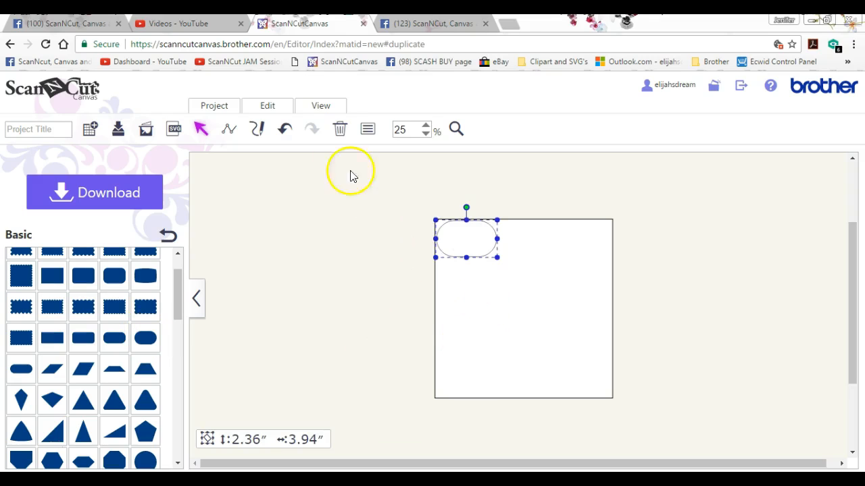
pyautogui.click(321, 105)
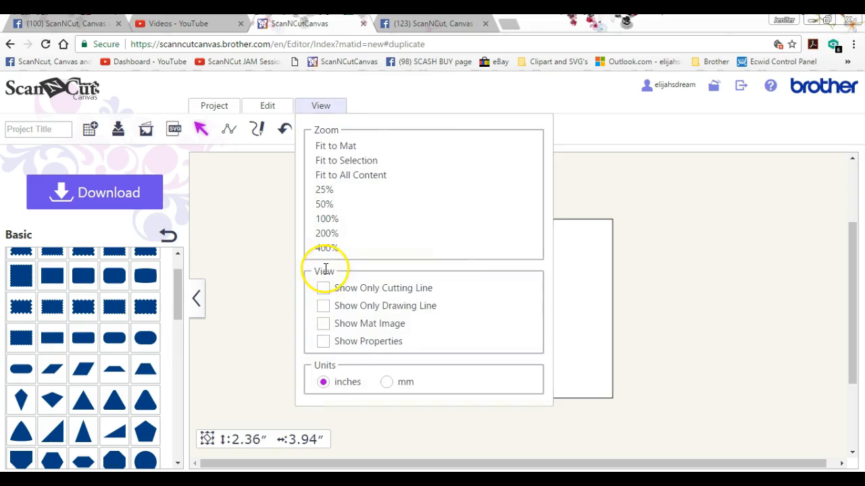
pyautogui.click(324, 189)
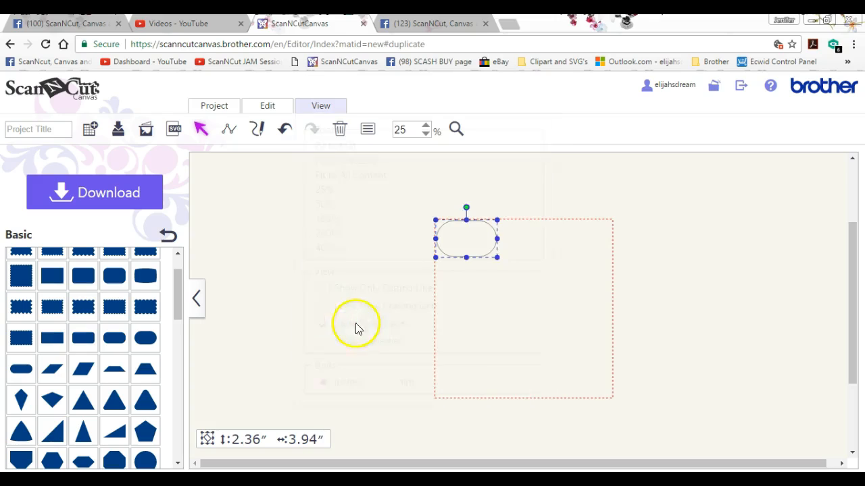
pyautogui.click(320, 106)
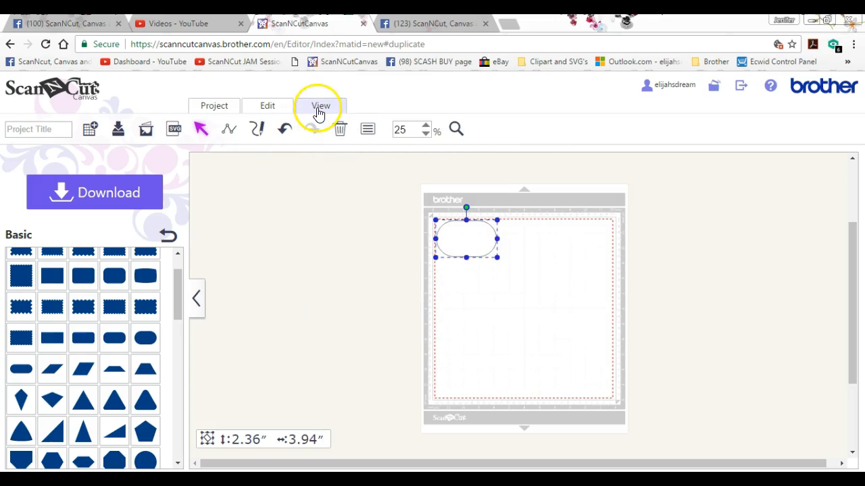
pyautogui.click(320, 105)
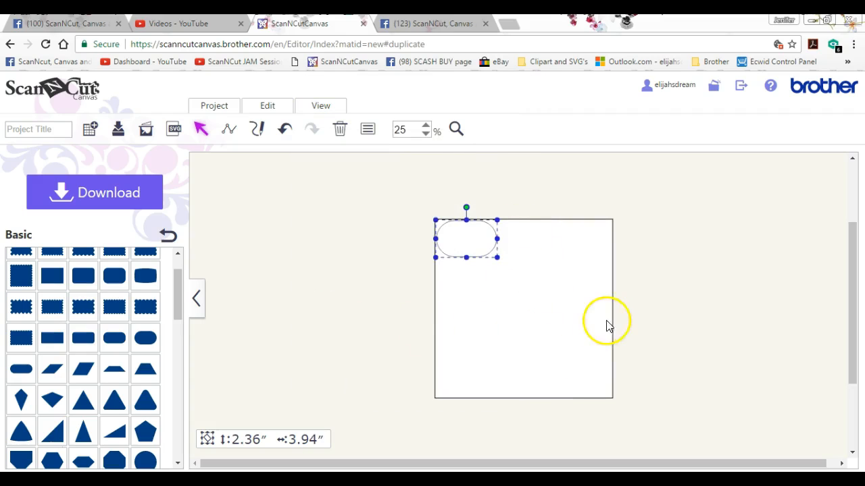
pyautogui.moveTo(527, 296)
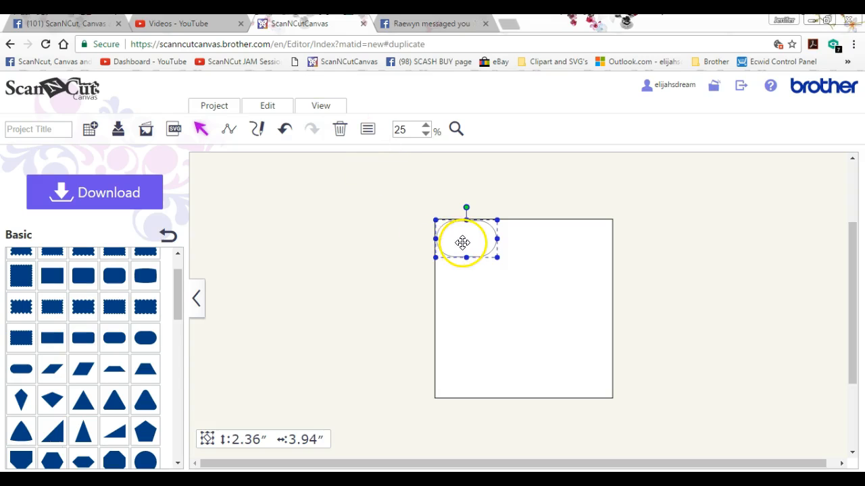
pyautogui.moveTo(462, 240); pyautogui.dragTo(507, 279)
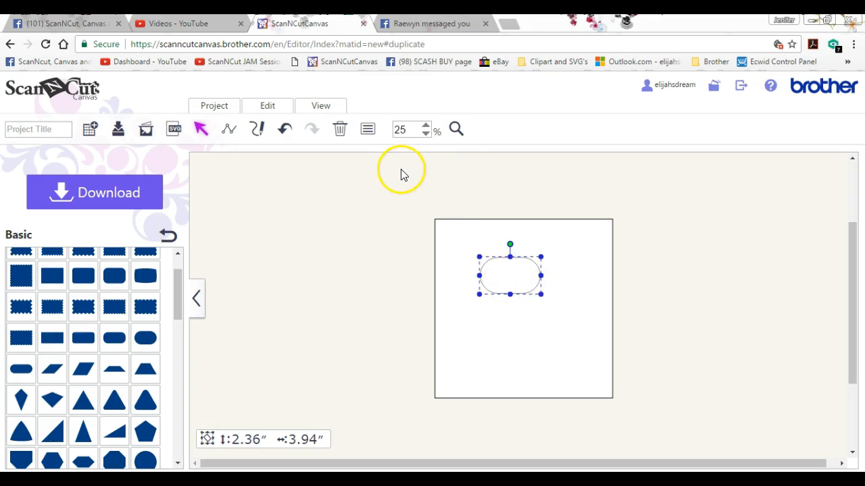
# - Resize the rounded rectangle by 500 percent scale in Properties, then drag it down to 3.29 by 5.48 inches
pyautogui.click(367, 130)
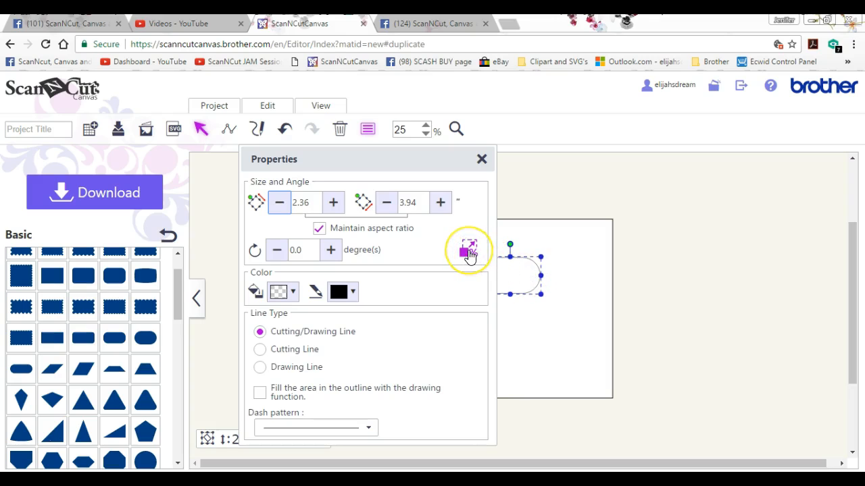
pyautogui.click(462, 245)
pyautogui.write('500')
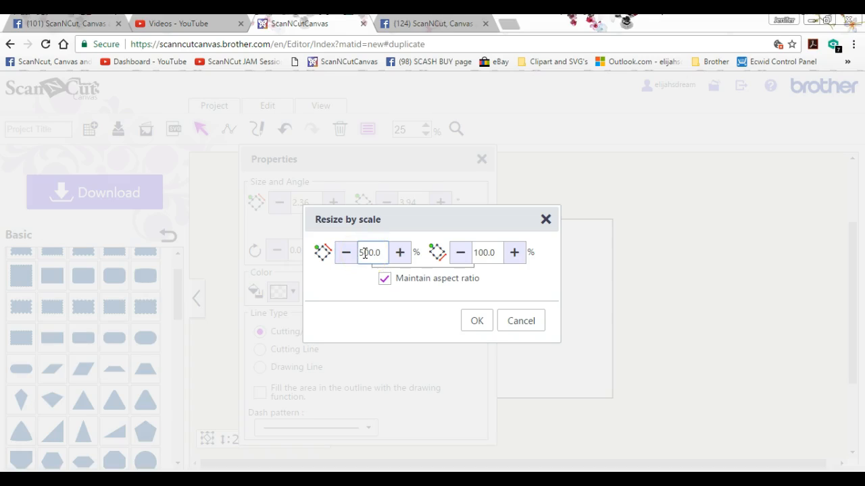
pyautogui.click(476, 322)
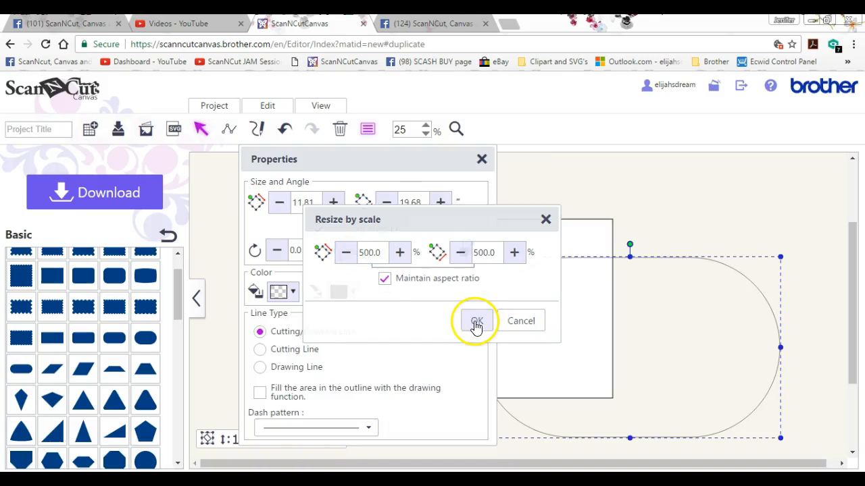
pyautogui.click(475, 322)
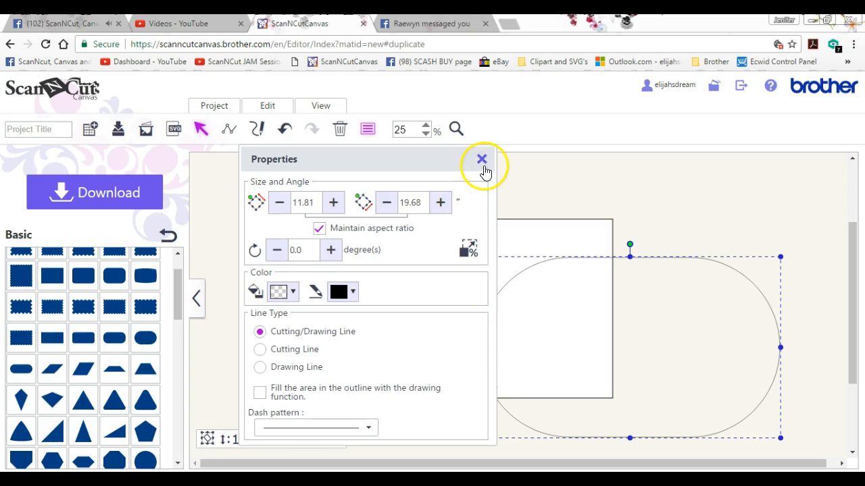
pyautogui.click(481, 159)
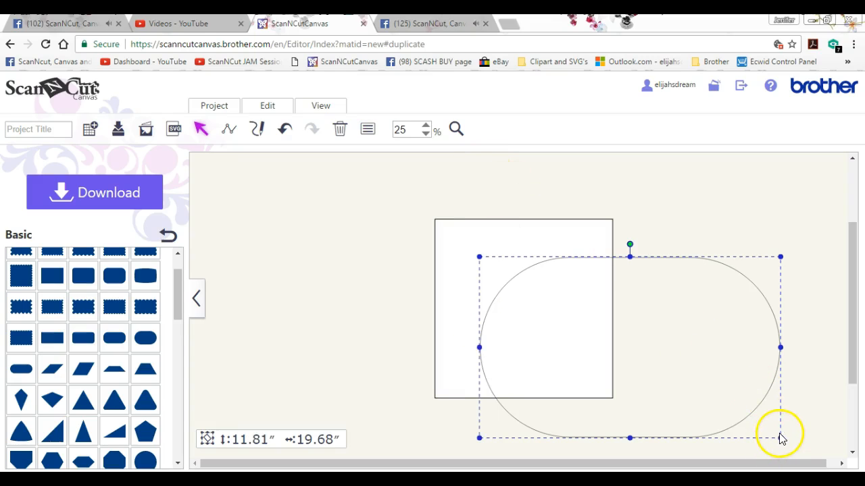
pyautogui.moveTo(781, 438); pyautogui.dragTo(662, 367)
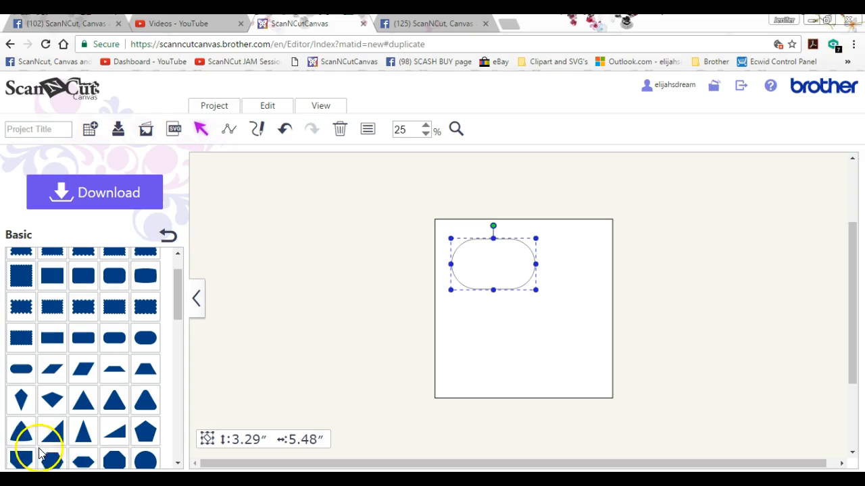
# - In Properties, set the rounded rectangle's height to 8.29 in with Maintain aspect ratio unchecked, keeping width 5.48 in
pyautogui.click(367, 129)
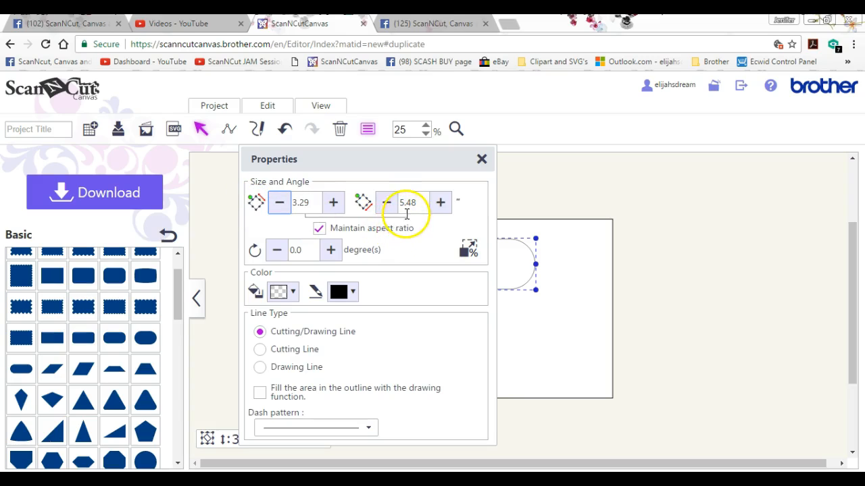
pyautogui.click(304, 203)
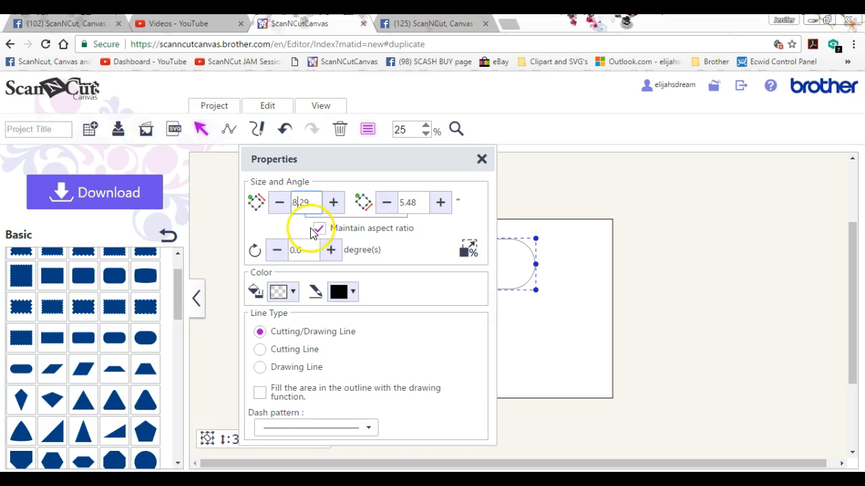
pyautogui.click(319, 227)
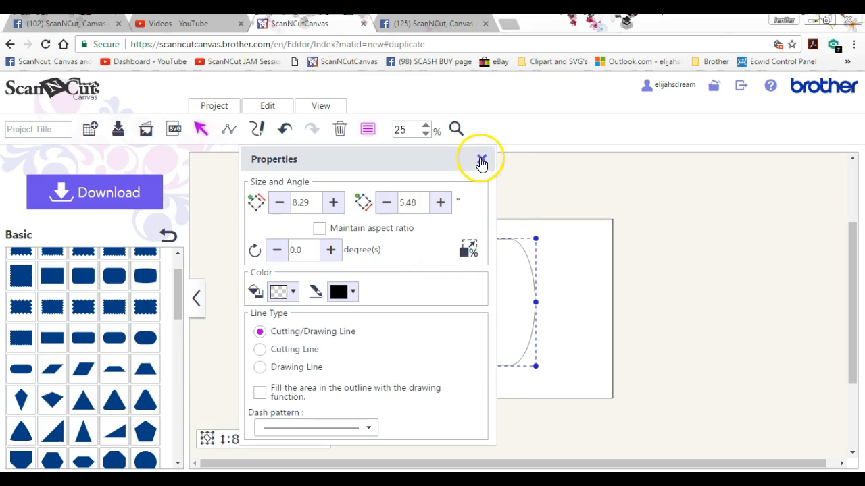
pyautogui.click(480, 159)
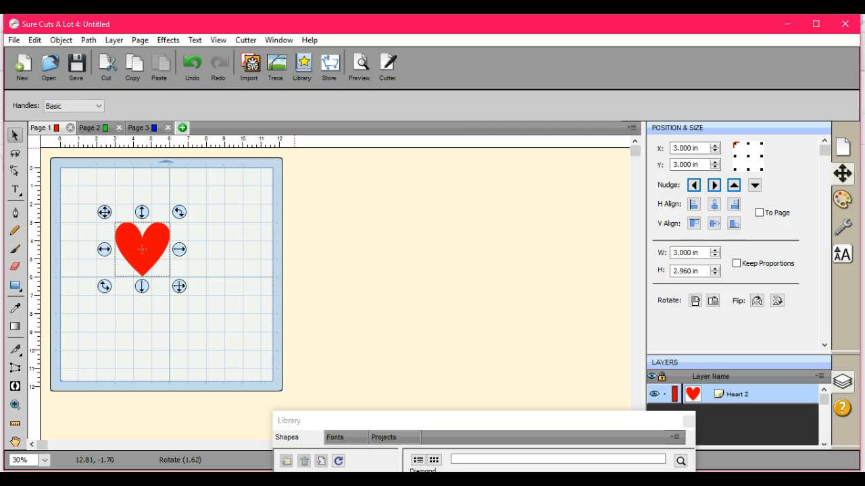
pyautogui.moveTo(430, 281)
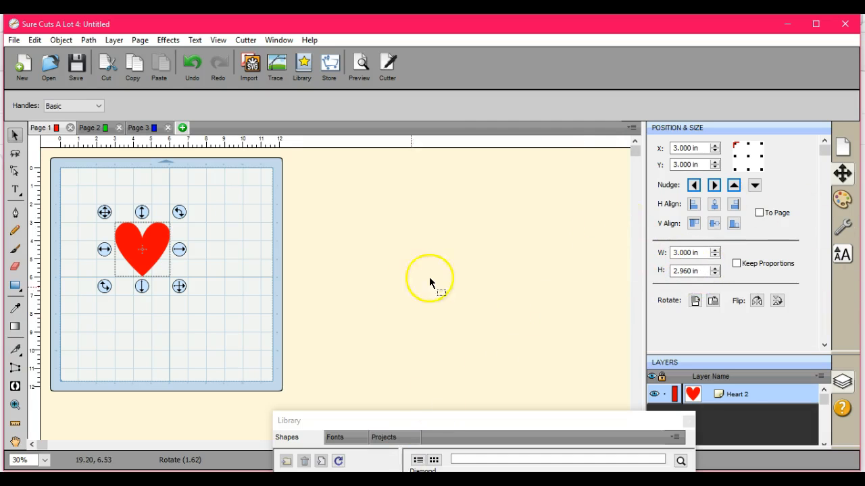
pyautogui.moveTo(67, 44)
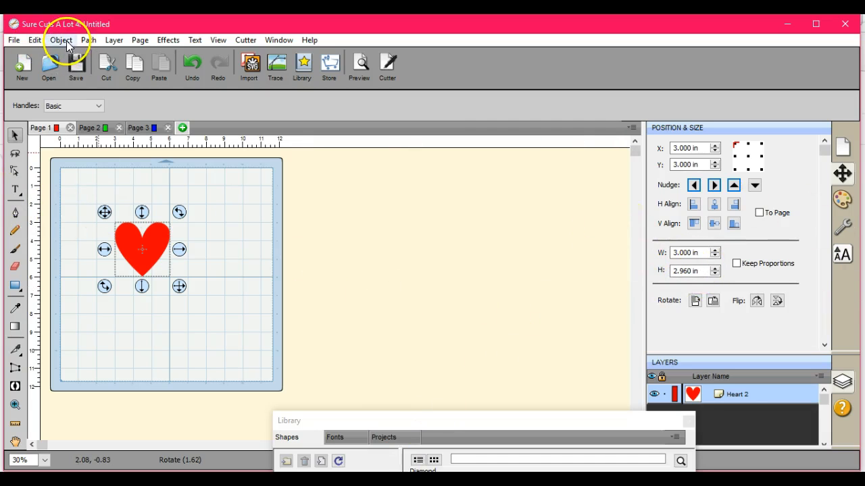
# - Bring up Object > Transform > Rotate for the red heart, showing angle 0.00
pyautogui.click(62, 41)
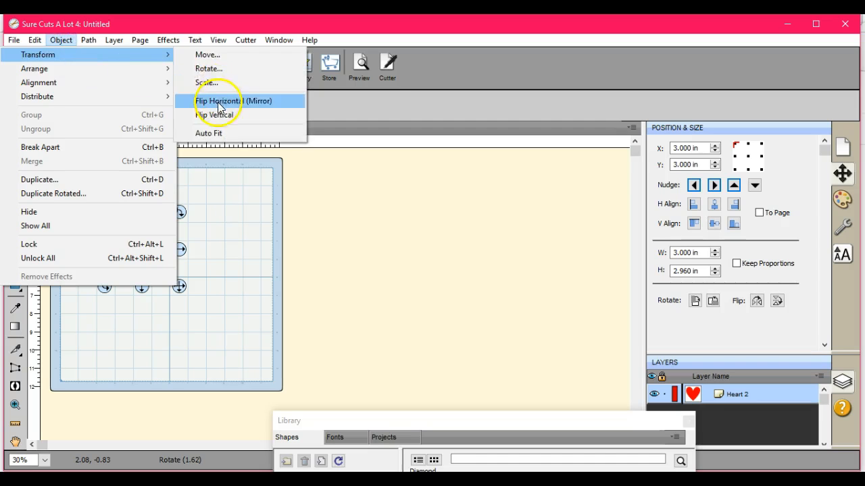
pyautogui.click(208, 68)
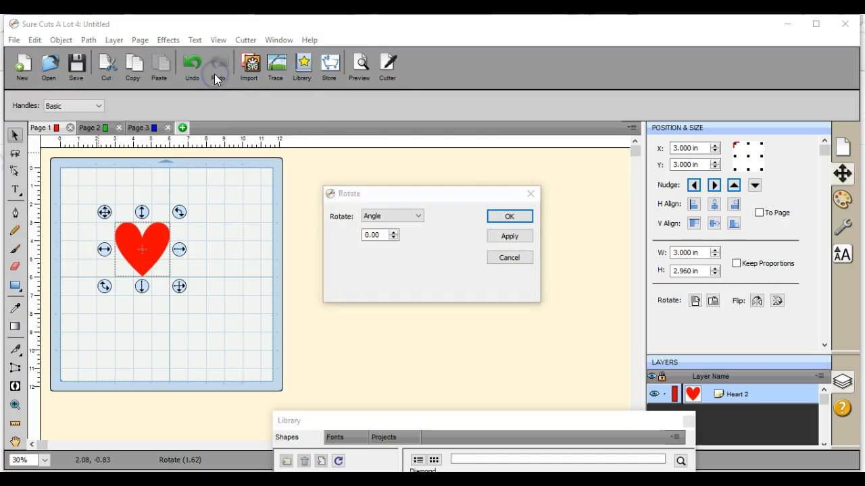